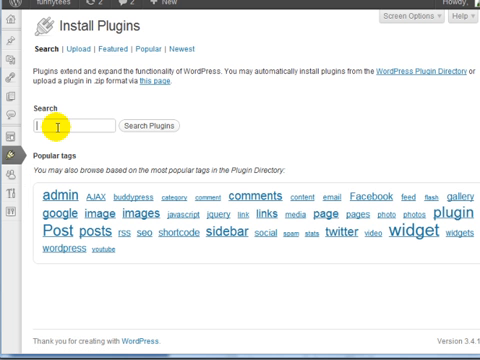
Find 'breadcrumb navxt' in the plugin directory, install it and submit the FTP credentials.
{"action": "type", "text": "breat"}
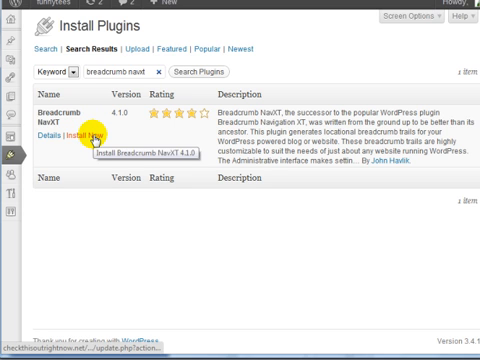
{"action": "left_click", "coordinate": [88, 132]}
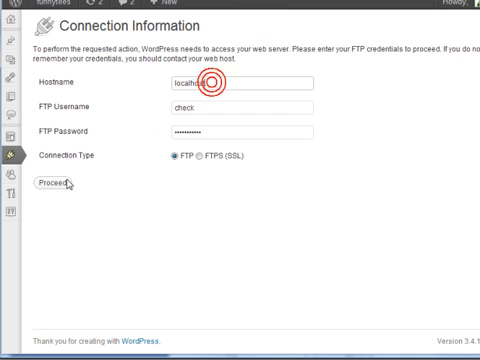
{"action": "left_click", "coordinate": [58, 184]}
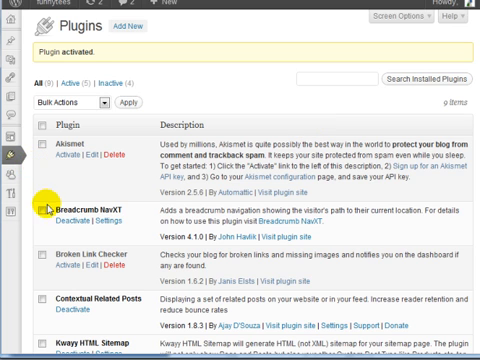
Review the General tab of Breadcrumb NavXT settings, including the breadcrumb separator option.
{"action": "left_click", "coordinate": [12, 156]}
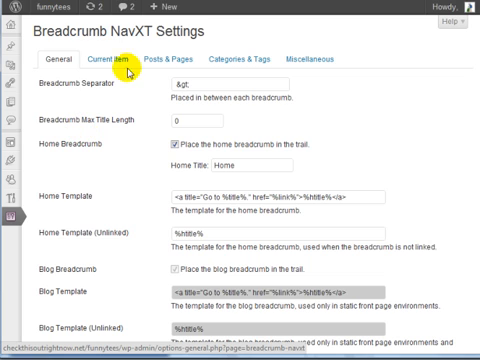
{"action": "scroll", "scroll_direction": "down", "scroll_amount": 3}
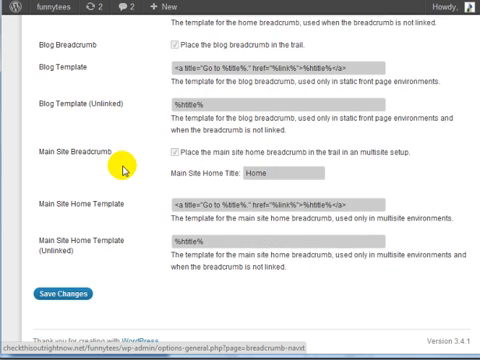
{"action": "scroll", "scroll_direction": "up", "scroll_amount": 3}
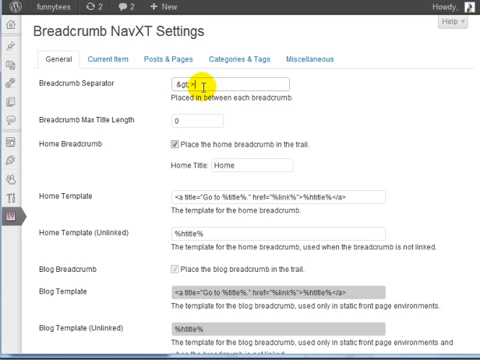
{"action": "left_click", "coordinate": [200, 86]}
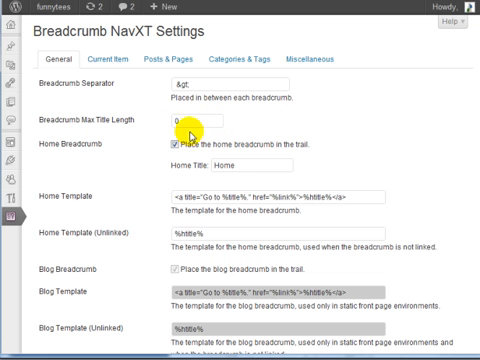
{"action": "scroll", "scroll_direction": "down", "scroll_amount": 3}
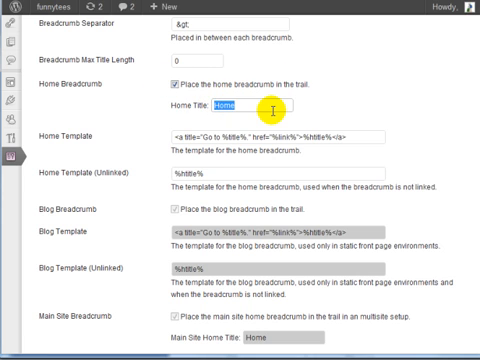
{"action": "mouse_move", "coordinate": [204, 134]}
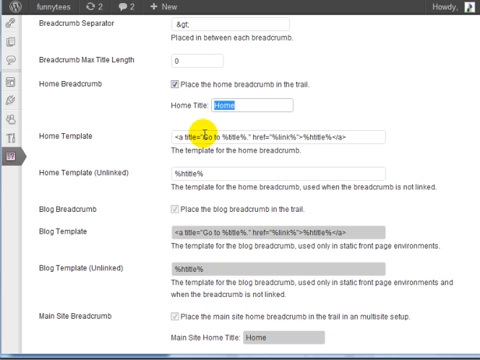
{"action": "scroll", "scroll_direction": "down", "scroll_amount": 3}
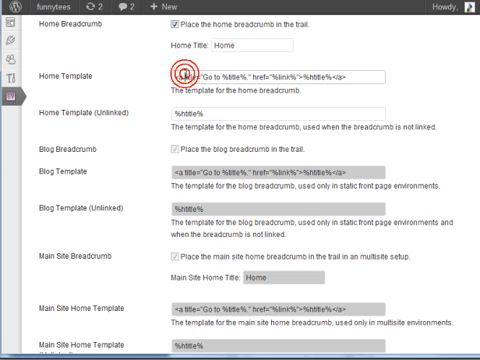
{"action": "scroll", "scroll_direction": "down", "scroll_amount": 3}
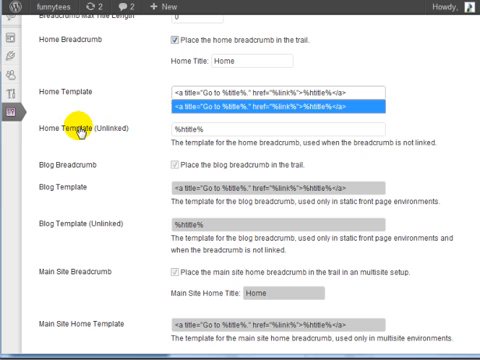
{"action": "mouse_move", "coordinate": [208, 128]}
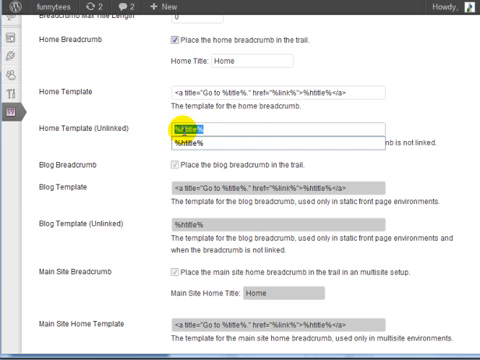
{"action": "scroll", "scroll_direction": "down", "scroll_amount": 3}
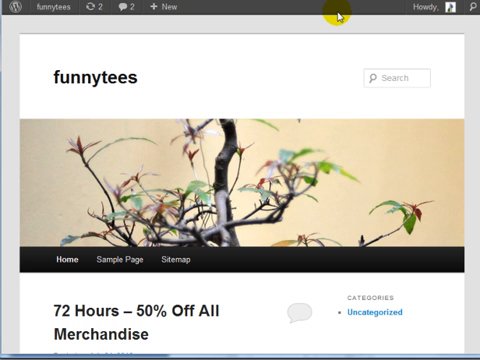
Scroll the site front page down to the 'Improving your Golf Swing in 30 days' post.
{"action": "scroll", "scroll_direction": "down", "scroll_amount": 3}
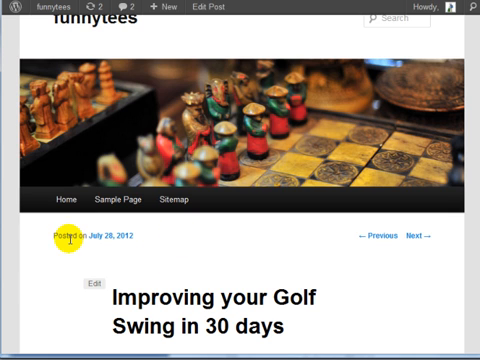
{"action": "mouse_move", "coordinate": [116, 236]}
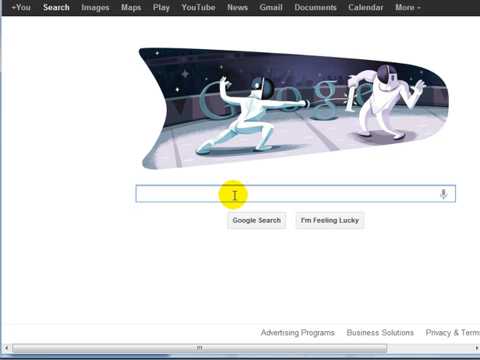
Begin searching Google for 'breadcrumb navxt'.
{"action": "type", "text": "breadcrumb navxt"}
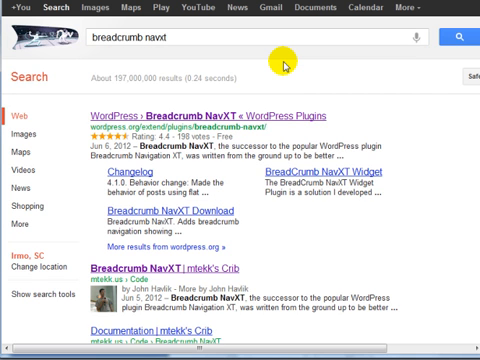
{"action": "mouse_move", "coordinate": [210, 114]}
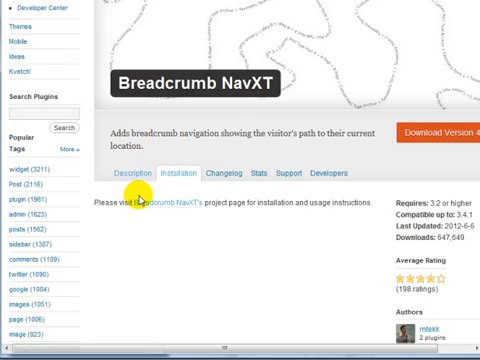
{"action": "mouse_move", "coordinate": [156, 204]}
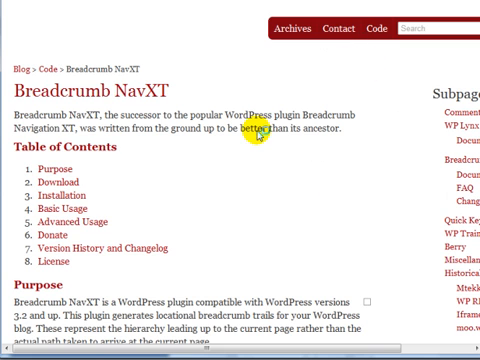
Scroll to the Basic Usage section showing the bcn_display() breadcrumb snippet.
{"action": "scroll", "scroll_direction": "down", "scroll_amount": 3}
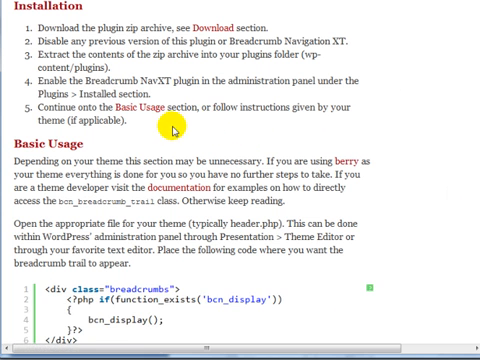
{"action": "scroll", "scroll_direction": "down", "scroll_amount": 3}
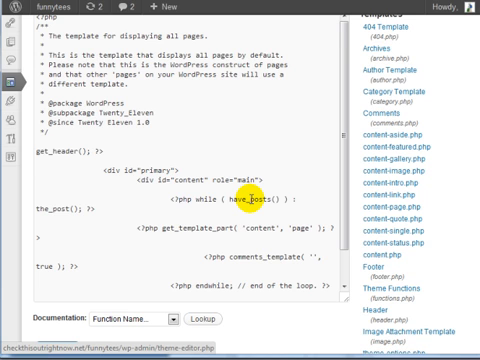
Paste the '<div class="breadcrumbs">' display code above the content in page.php.
{"action": "scroll", "scroll_direction": "down", "scroll_amount": 3}
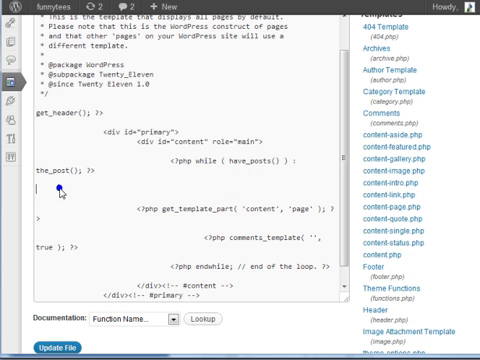
{"action": "type", "text": "<div class=\"breadcrumbs\">"}
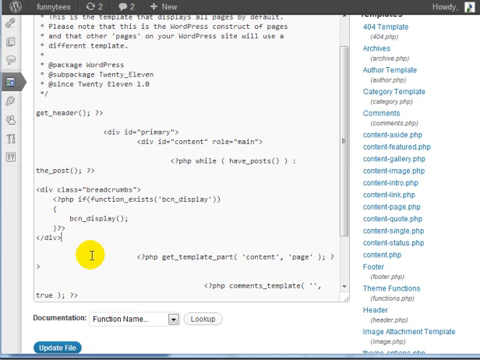
Scroll the Templates list down to the Single Post (single.php) template.
{"action": "scroll", "scroll_direction": "down", "scroll_amount": 3}
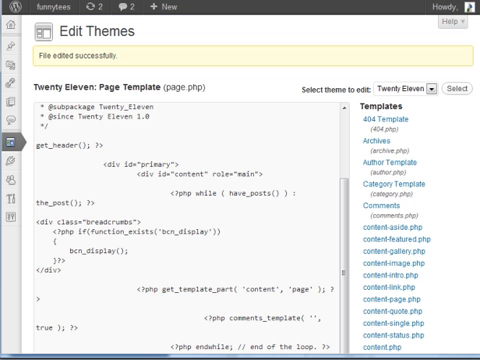
{"action": "scroll", "scroll_direction": "down", "scroll_amount": 3}
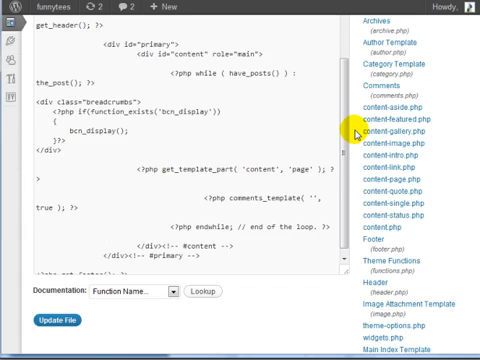
{"action": "scroll", "scroll_direction": "down", "scroll_amount": 3}
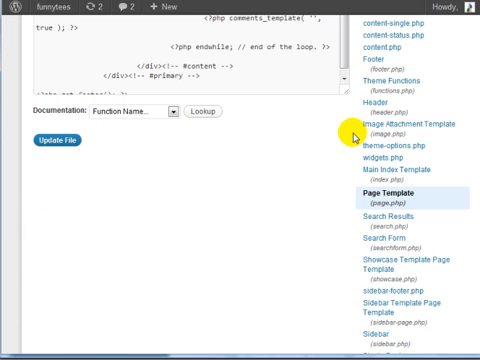
{"action": "scroll", "scroll_direction": "down", "scroll_amount": 3}
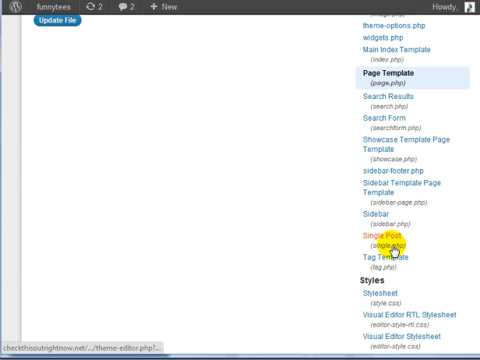
{"action": "mouse_move", "coordinate": [388, 244]}
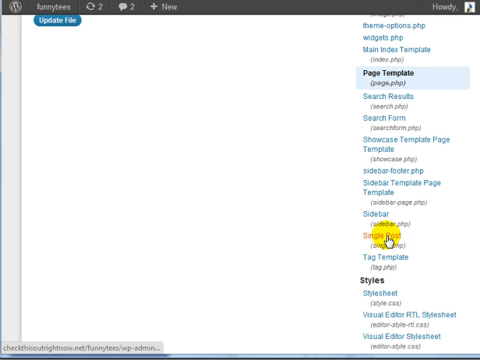
Add the '<div class="breadcrumbs">' bcn_display() code above the content in single.php.
{"action": "left_click", "coordinate": [380, 236]}
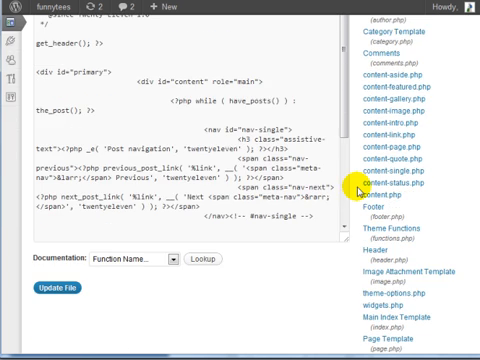
{"action": "scroll", "scroll_direction": "down", "scroll_amount": 3}
{"action": "type", "text": "content"}
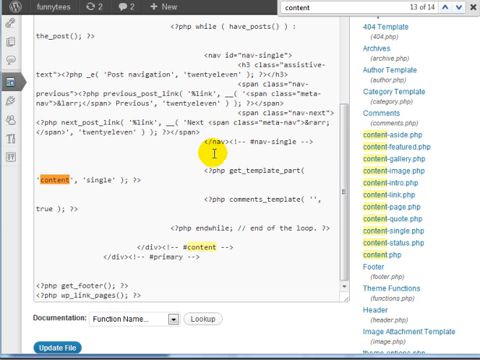
{"action": "type", "text": "<div class=\"breadcrumbs\">"}
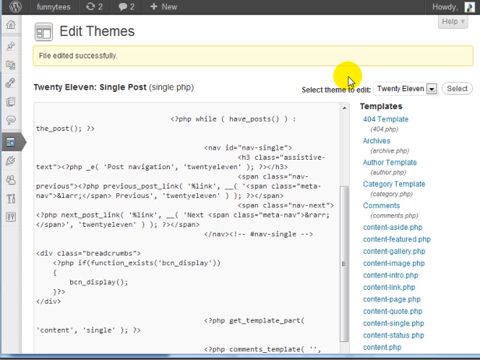
{"action": "mouse_move", "coordinate": [340, 76]}
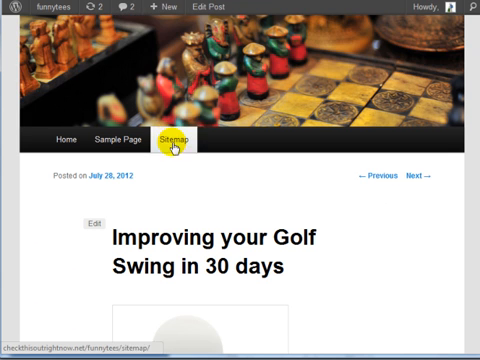
{"action": "mouse_move", "coordinate": [164, 138]}
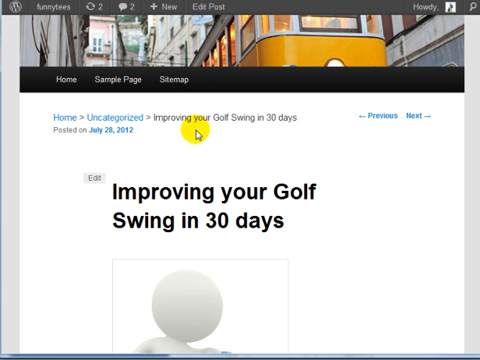
{"action": "mouse_move", "coordinate": [310, 116]}
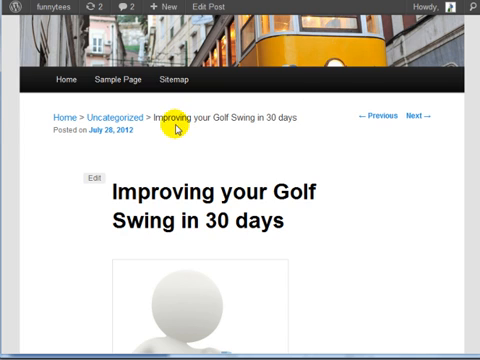
{"action": "mouse_move", "coordinate": [108, 118]}
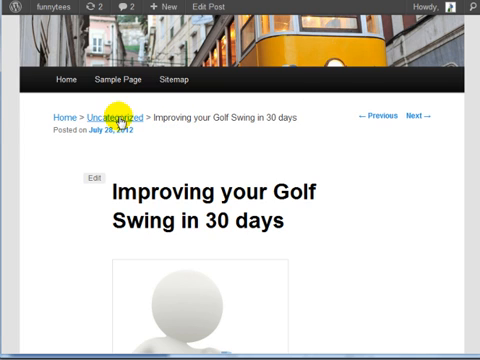
{"action": "mouse_move", "coordinate": [100, 120]}
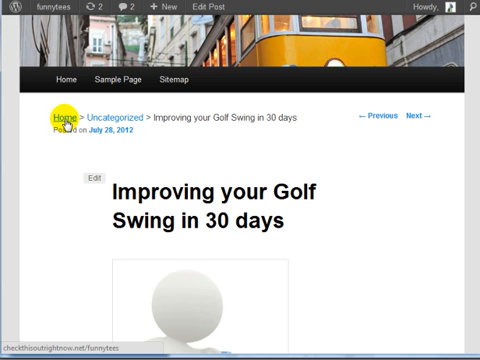
{"action": "mouse_move", "coordinate": [176, 176]}
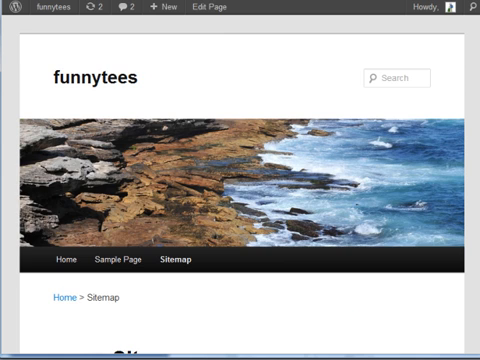
{"action": "scroll", "scroll_direction": "down", "scroll_amount": 3}
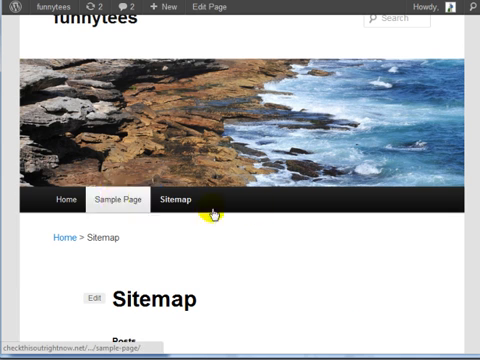
{"action": "scroll", "scroll_direction": "down", "scroll_amount": 3}
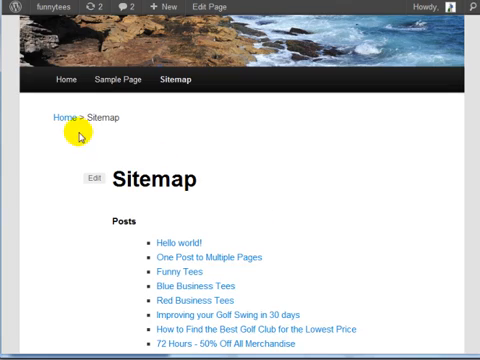
{"action": "double_click", "coordinate": [100, 118]}
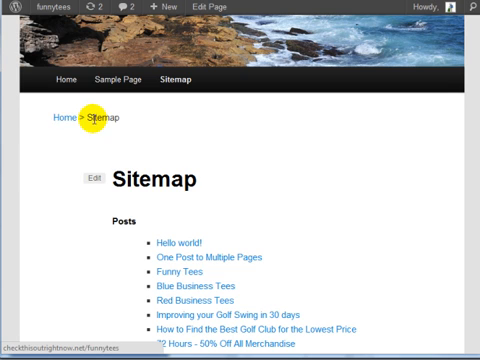
{"action": "mouse_move", "coordinate": [172, 120]}
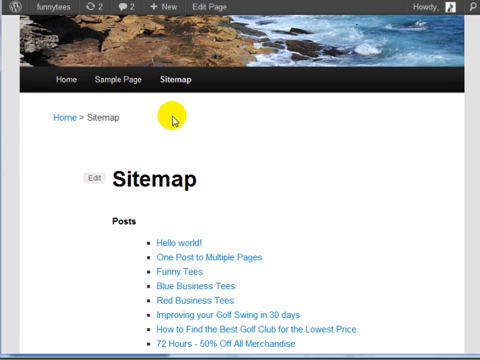
{"action": "mouse_move", "coordinate": [180, 120]}
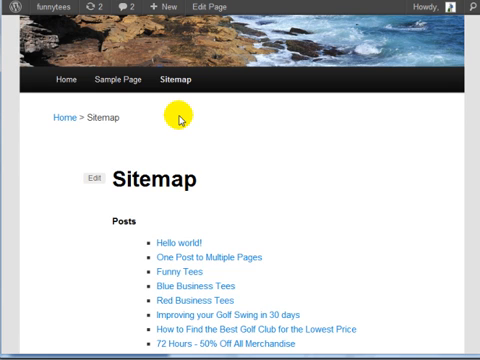
{"action": "mouse_move", "coordinate": [56, 120]}
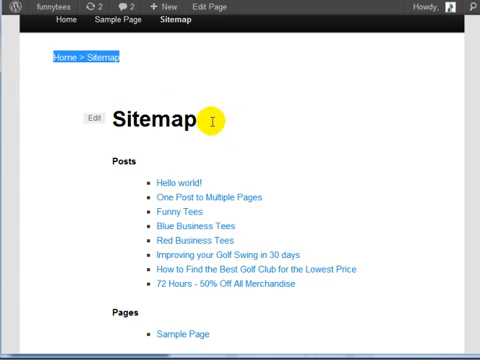
{"action": "mouse_move", "coordinate": [256, 124]}
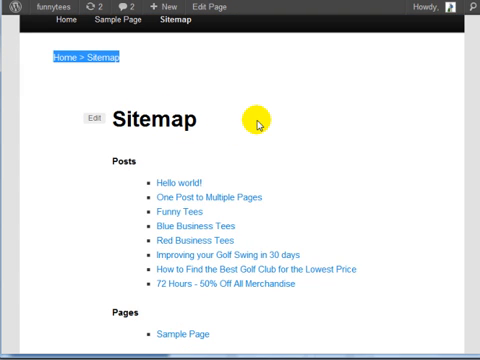